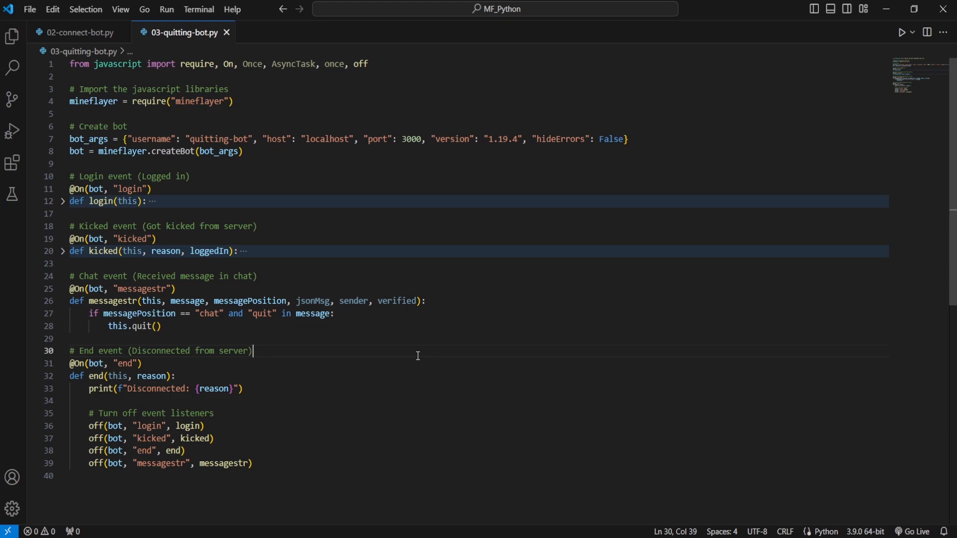
{"action": "left_click", "coordinate": [207, 263]}
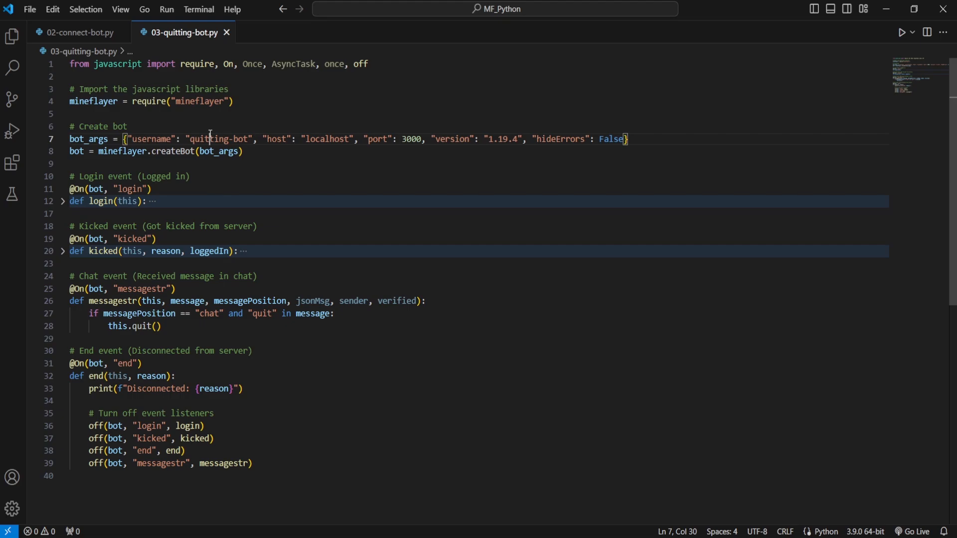
{"action": "double_click", "coordinate": [208, 139]}
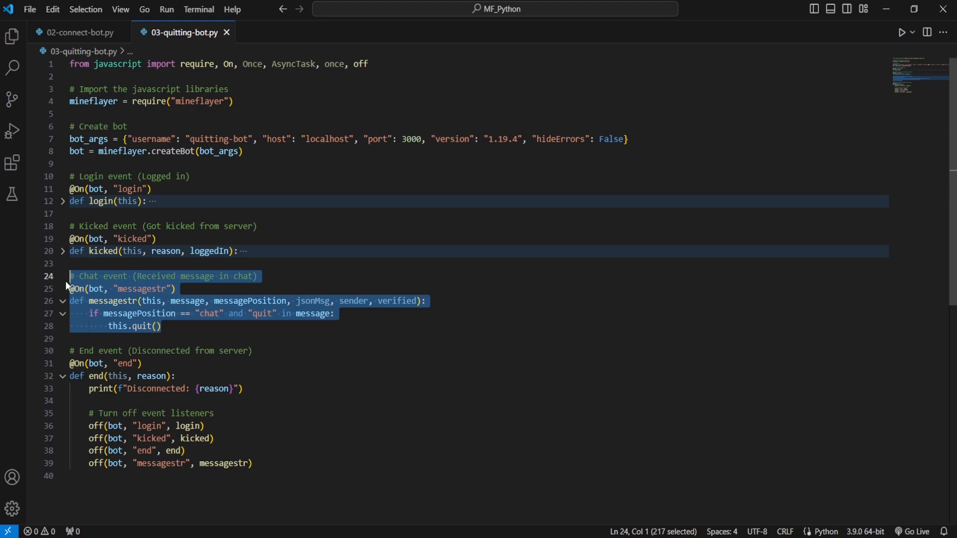
{"action": "mouse_move", "coordinate": [140, 326]}
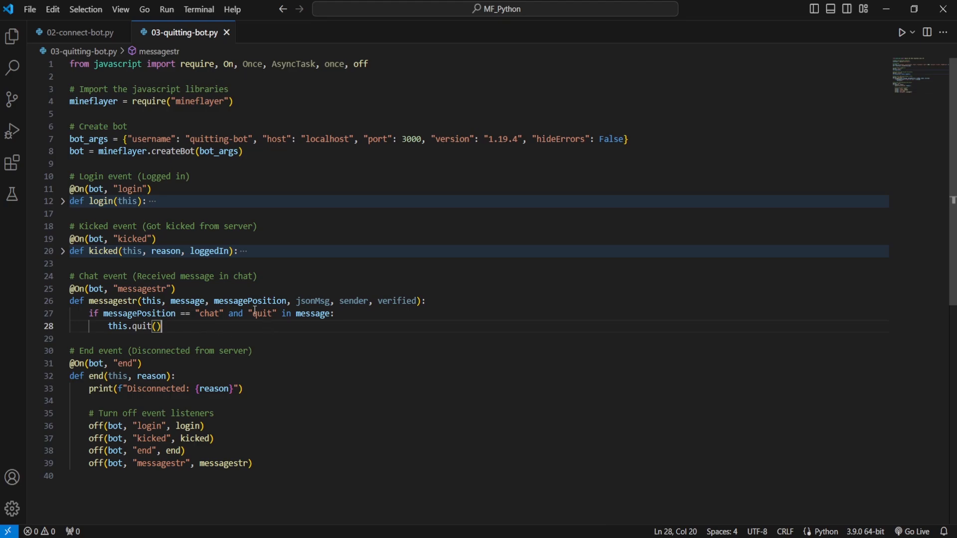
{"action": "left_click_drag", "start_coordinate": [249, 313], "coordinate": [323, 312]}
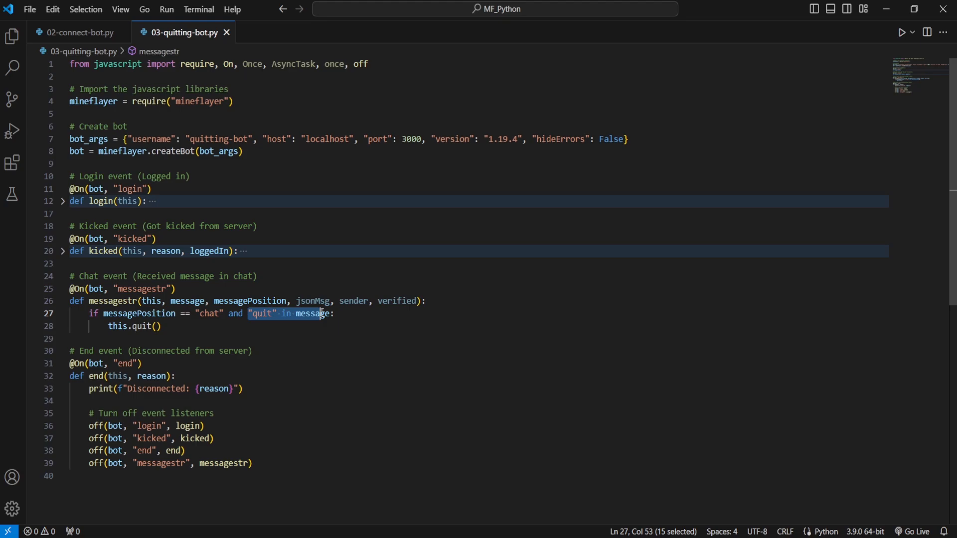
{"action": "double_click", "coordinate": [260, 313]}
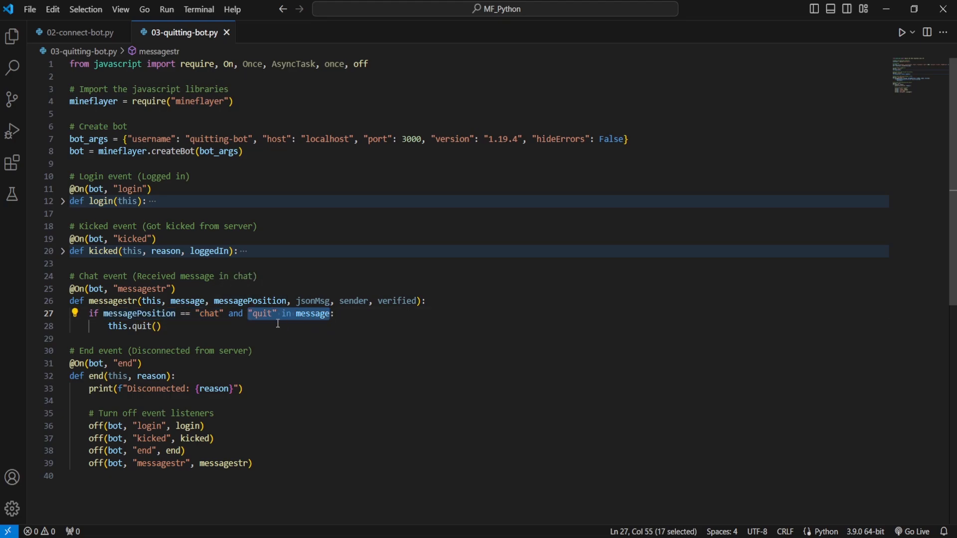
{"action": "left_click", "coordinate": [162, 326]}
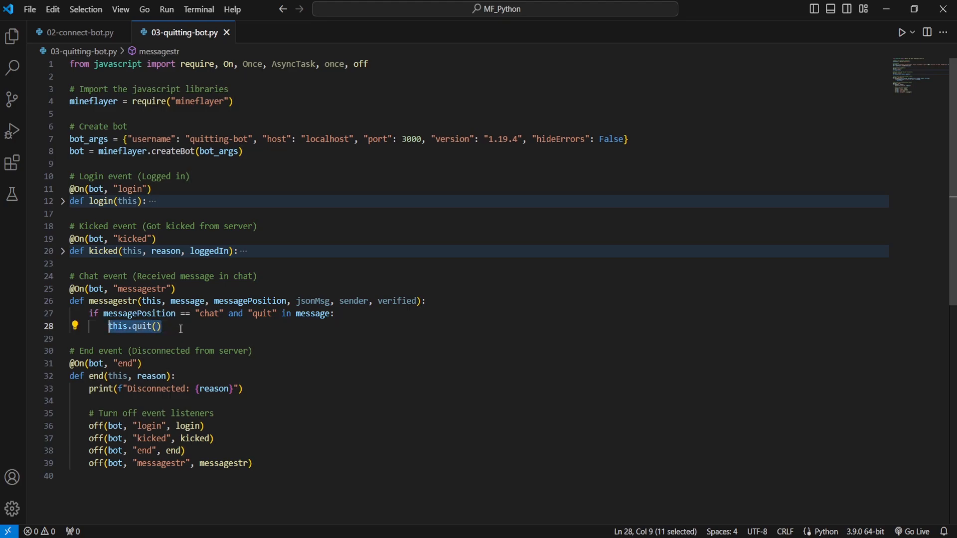
{"action": "left_click", "coordinate": [170, 326]}
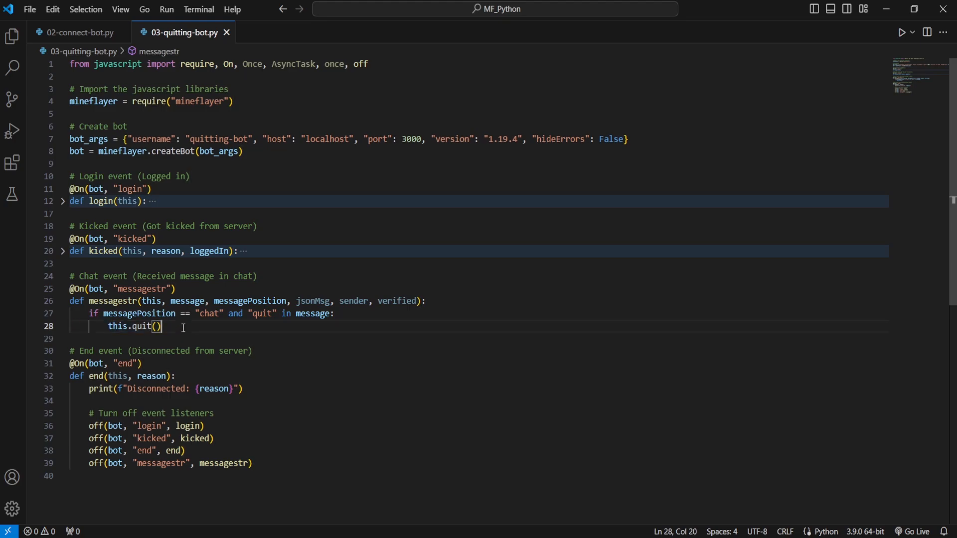
{"action": "mouse_move", "coordinate": [306, 332]}
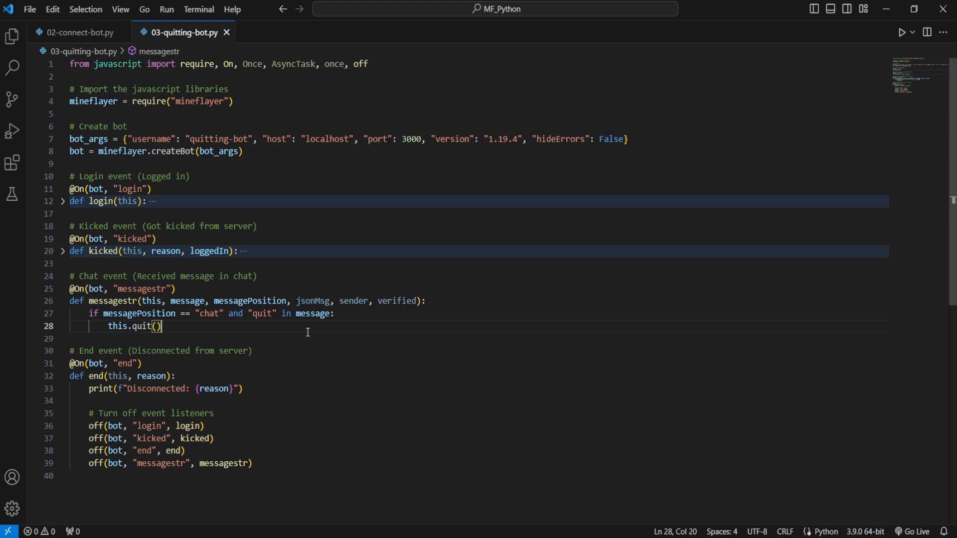